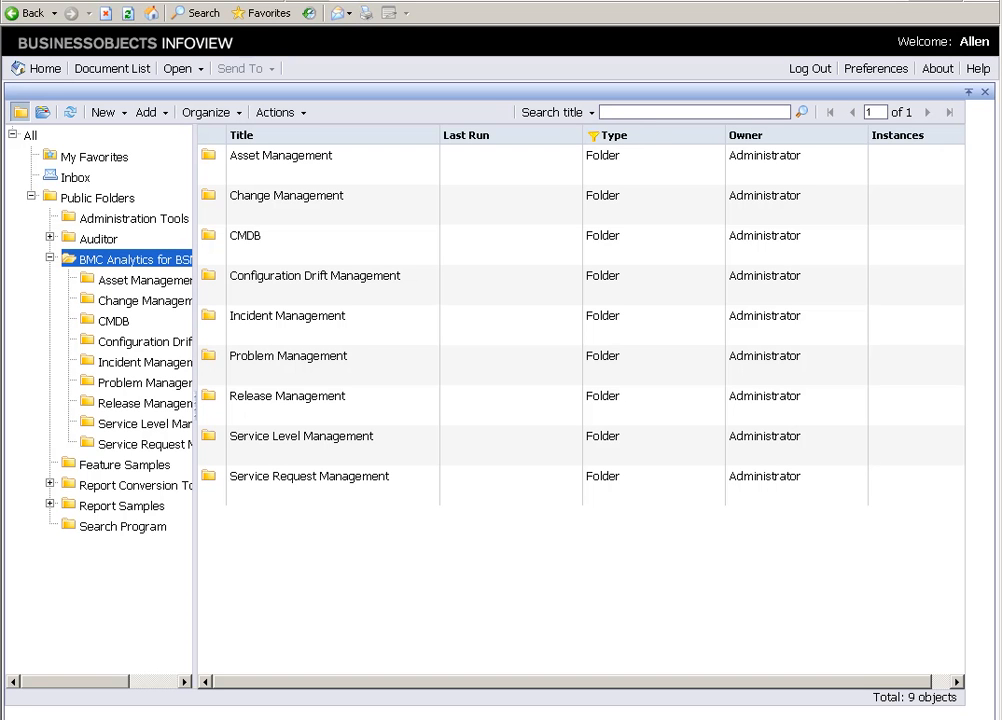
mouse_move(208, 300)
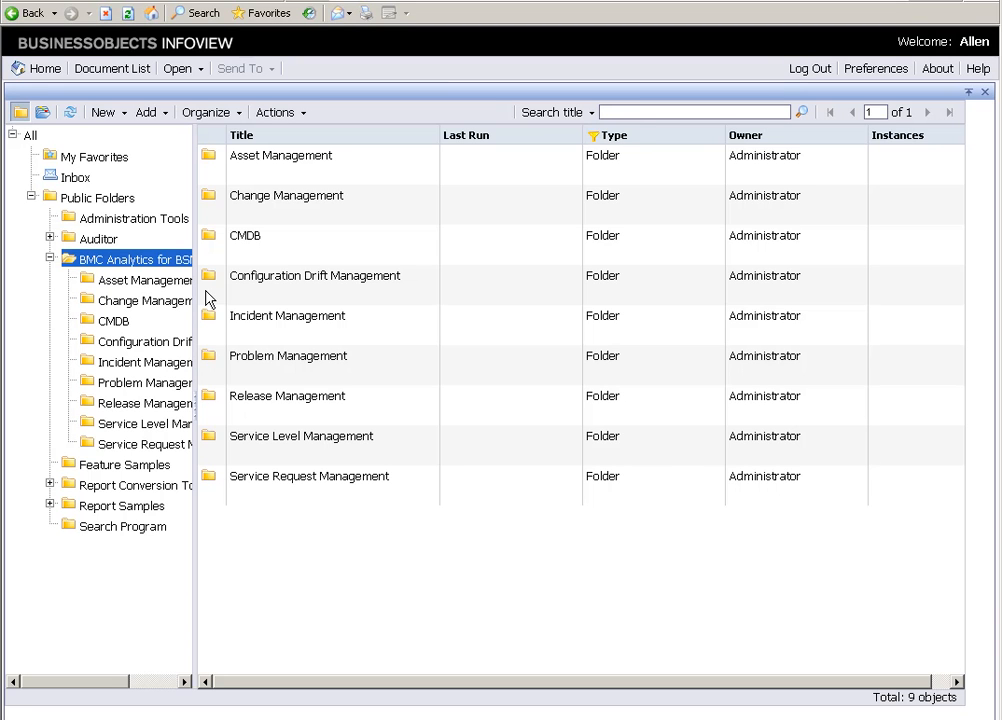
Show the My Favorites folder and select the I01 - Number of Incidents by Status report.
left_click(96, 156)
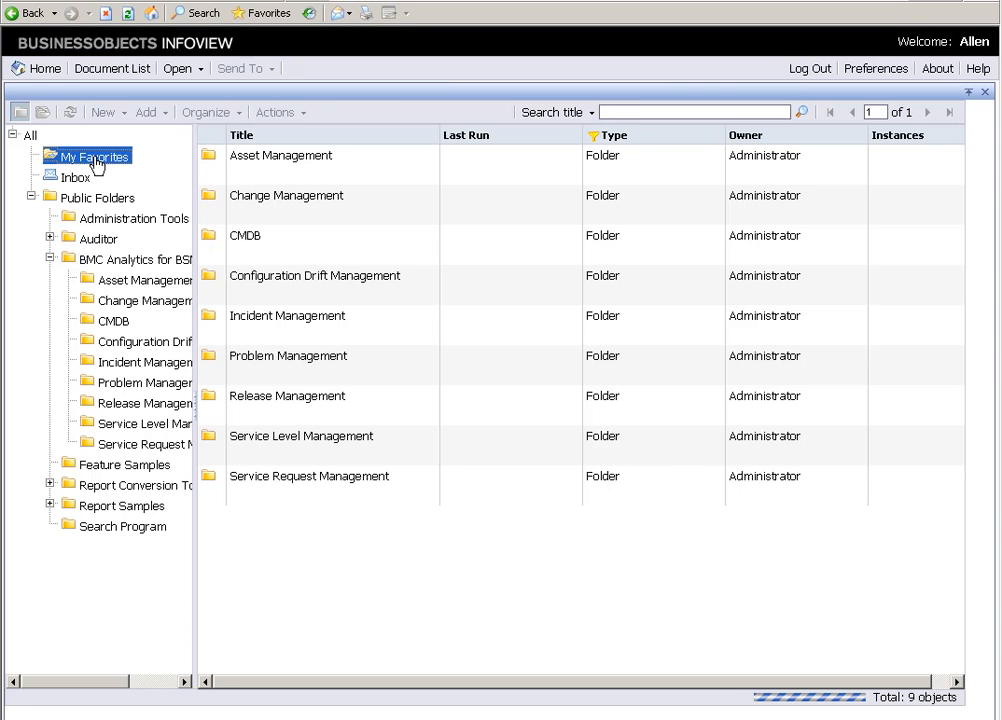
left_click(96, 156)
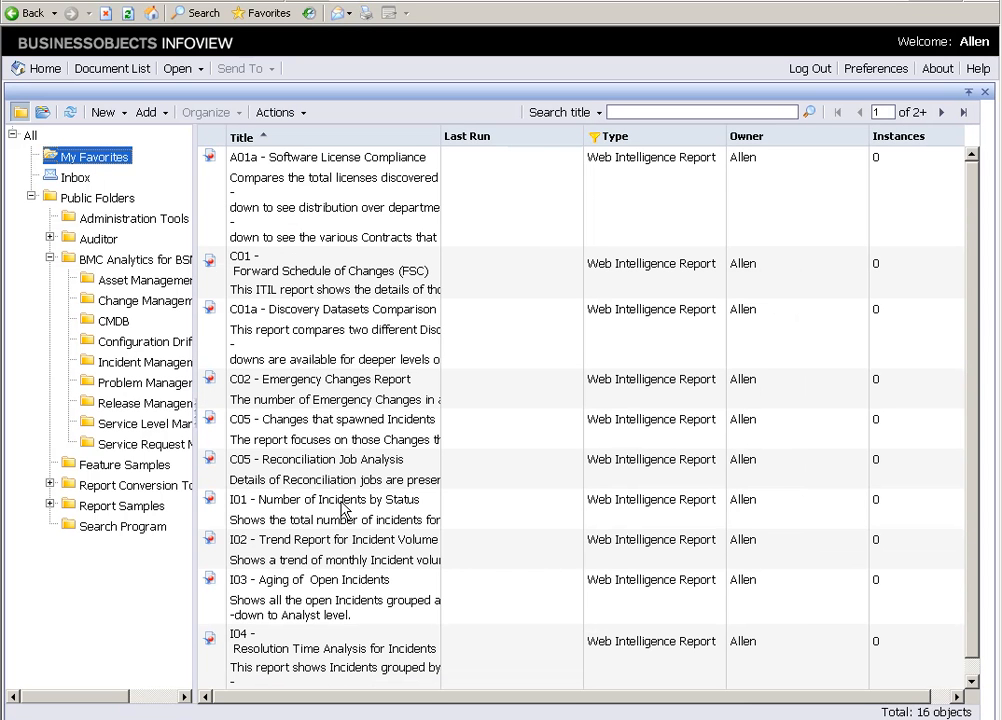
left_click(324, 500)
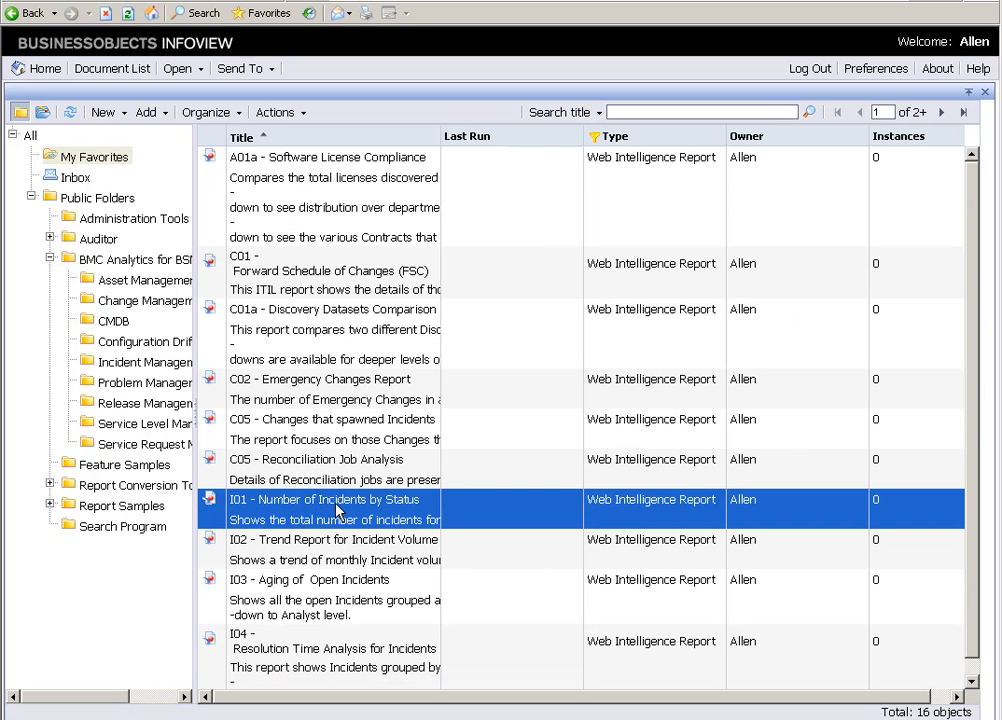
Open I01 - Number of Incidents by Status in Web Intelligence, showing its Summary bar chart.
double_click(324, 500)
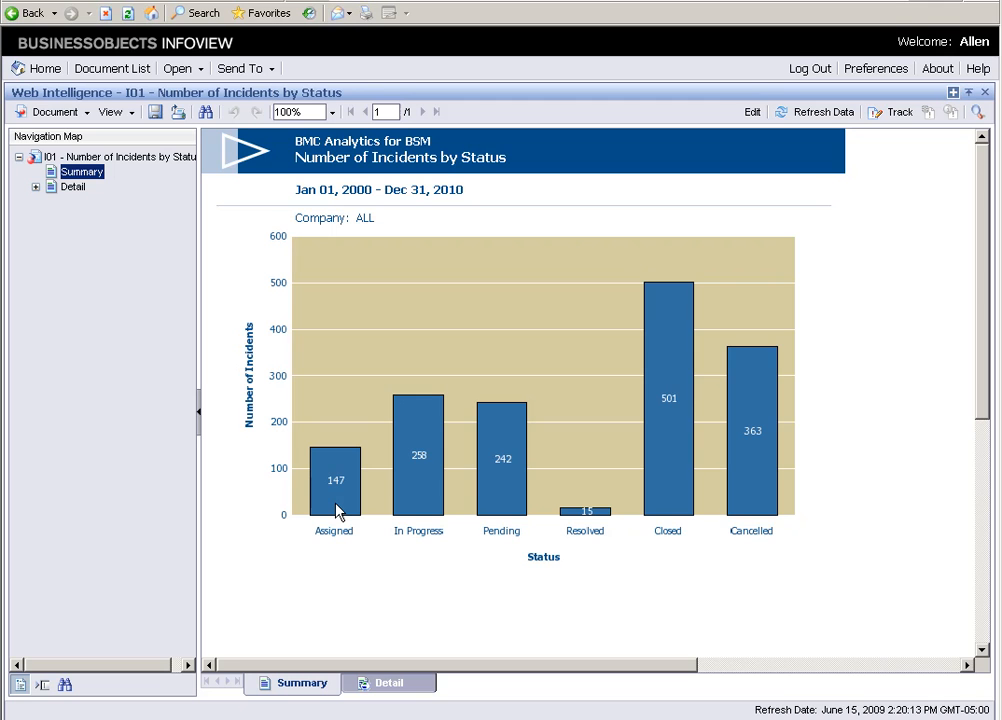
mouse_move(68, 56)
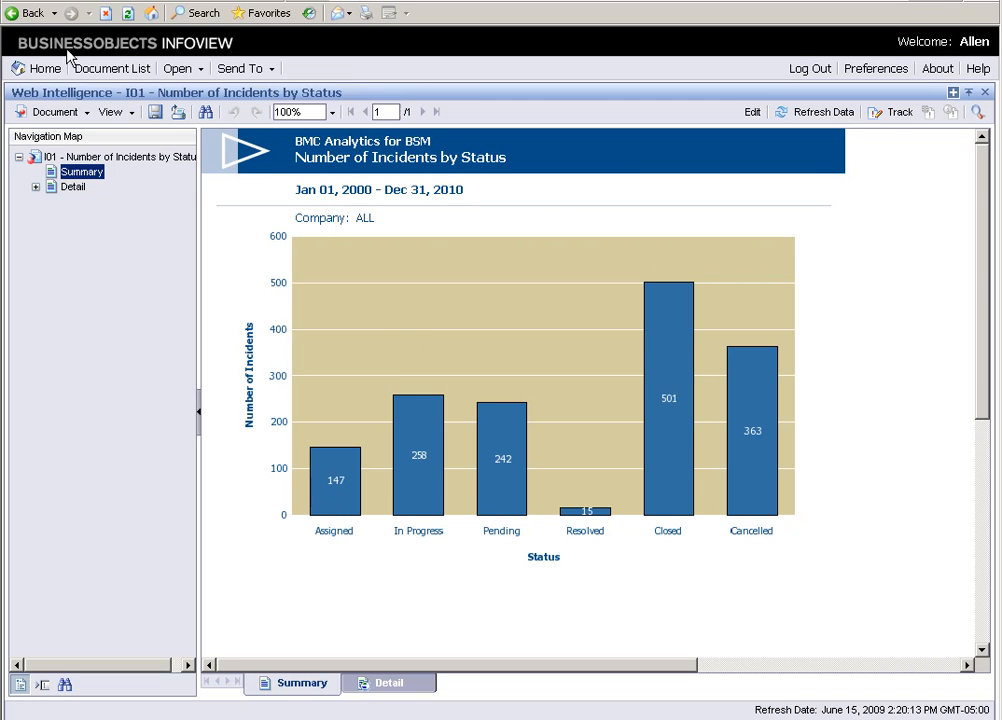
mouse_move(622, 168)
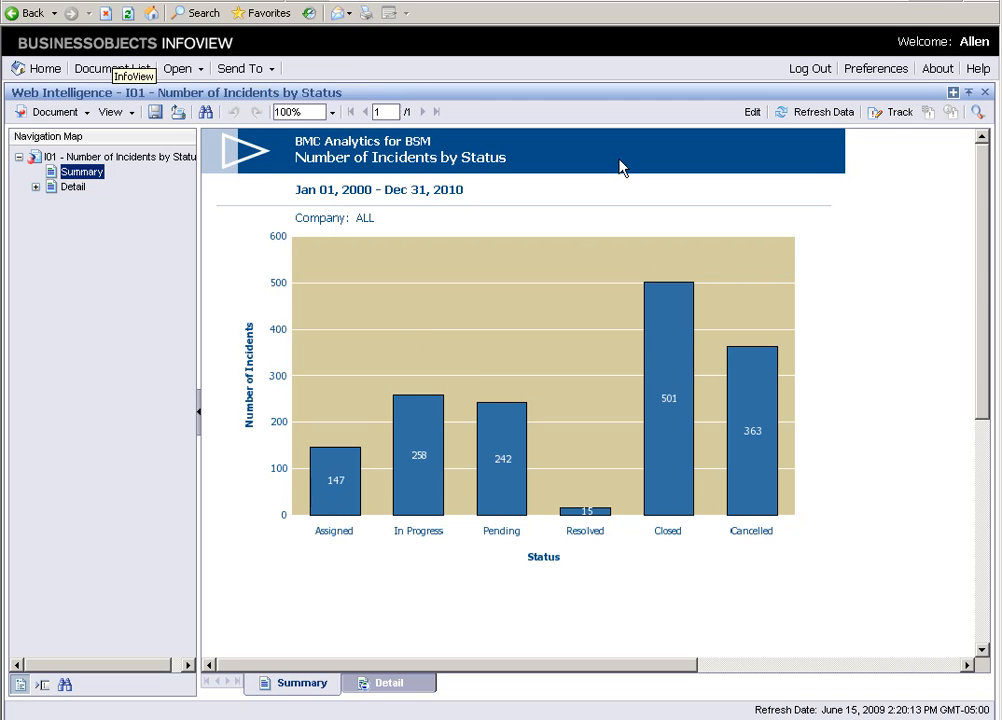
Switch the I01 report into Edit mode so its data objects list appears beside the chart.
left_click(752, 112)
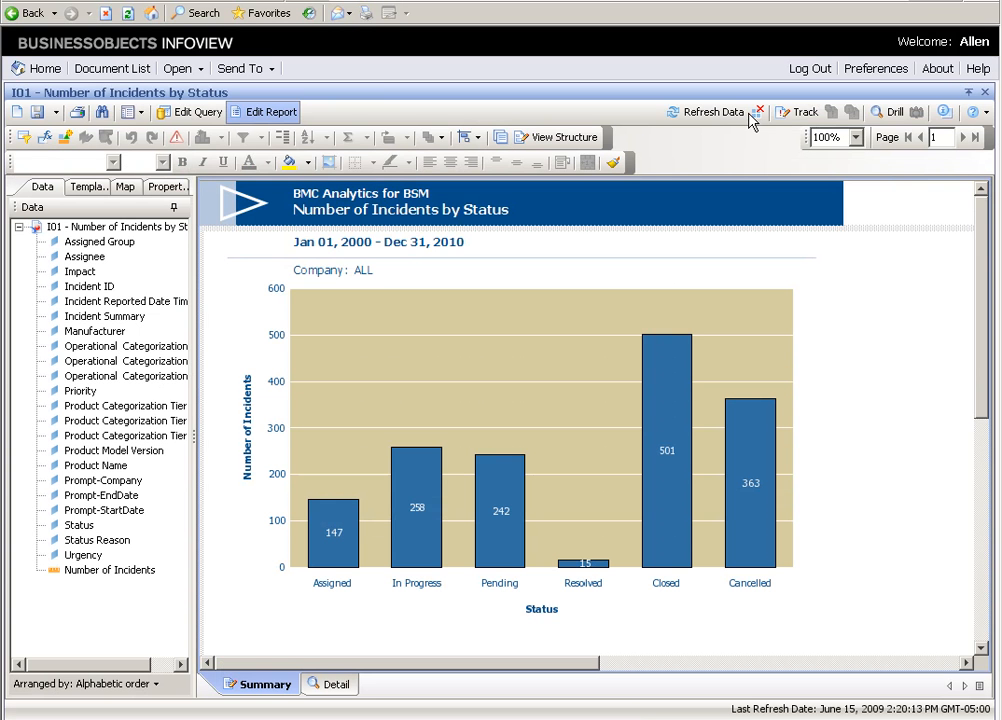
mouse_move(790, 116)
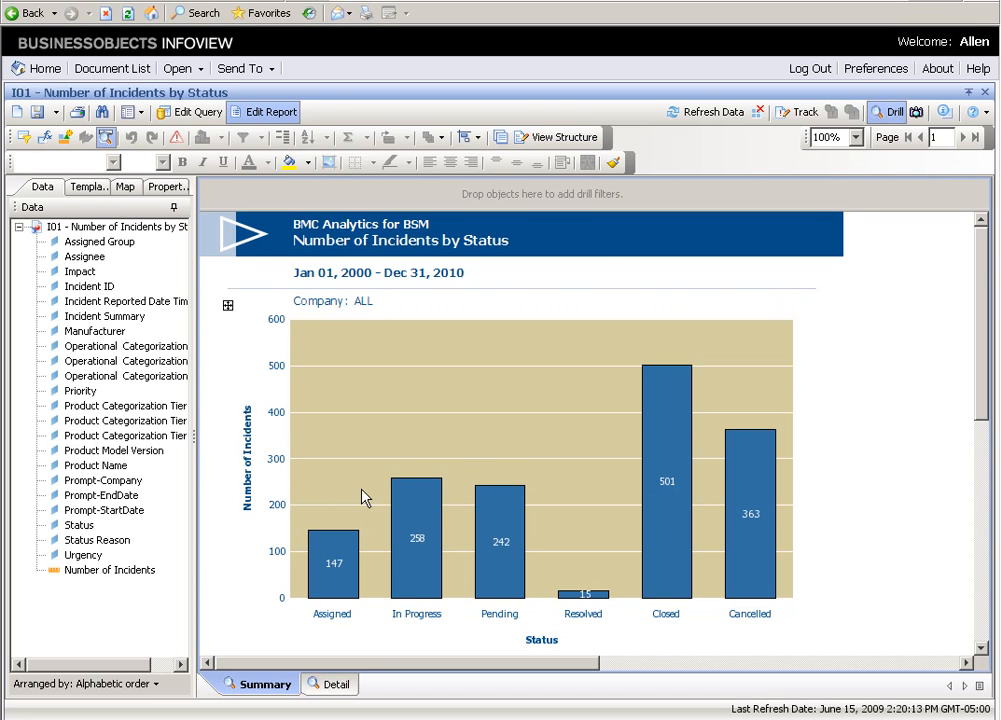
mouse_move(438, 284)
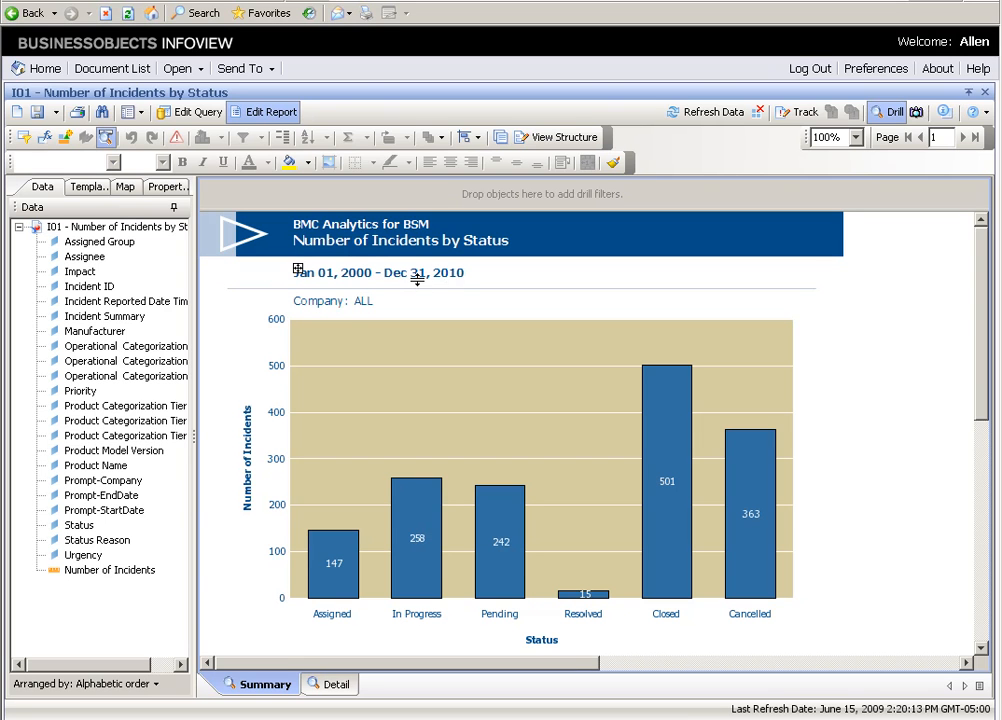
mouse_move(96, 256)
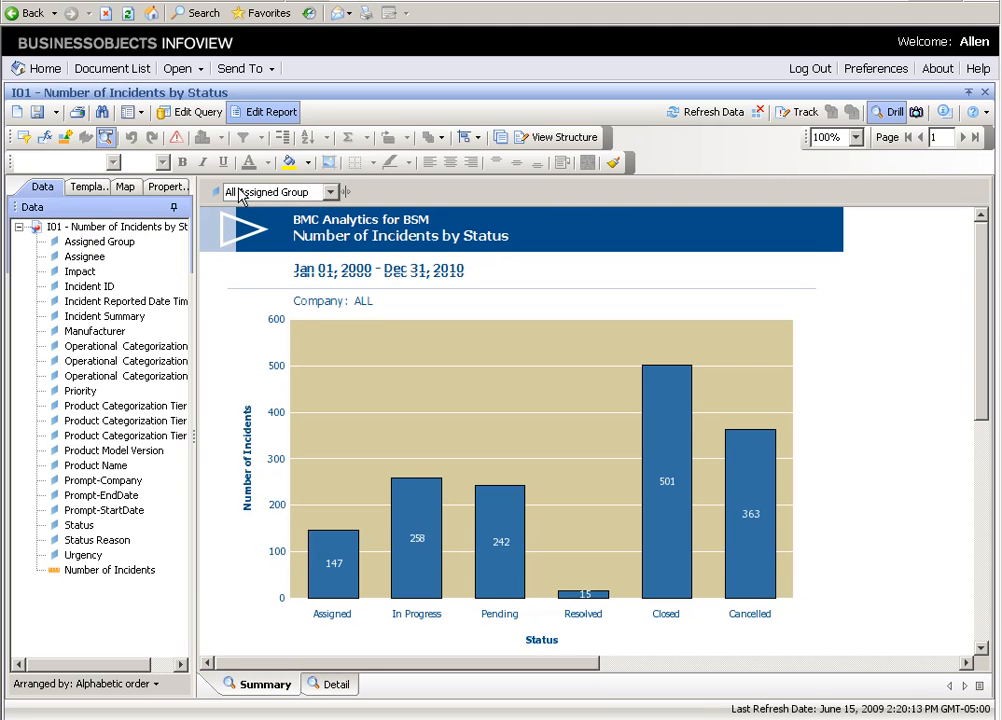
Add Operational Categorization Tier 1 as a drill filter, try Failure, then leave both filters on All.
left_click(124, 344)
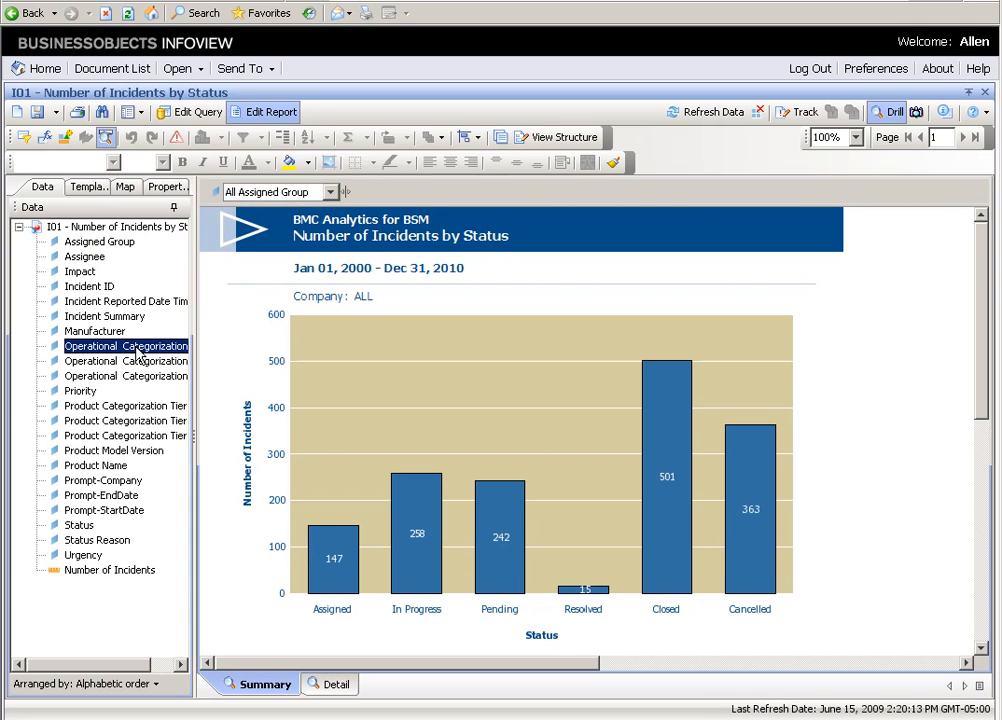
mouse_move(276, 300)
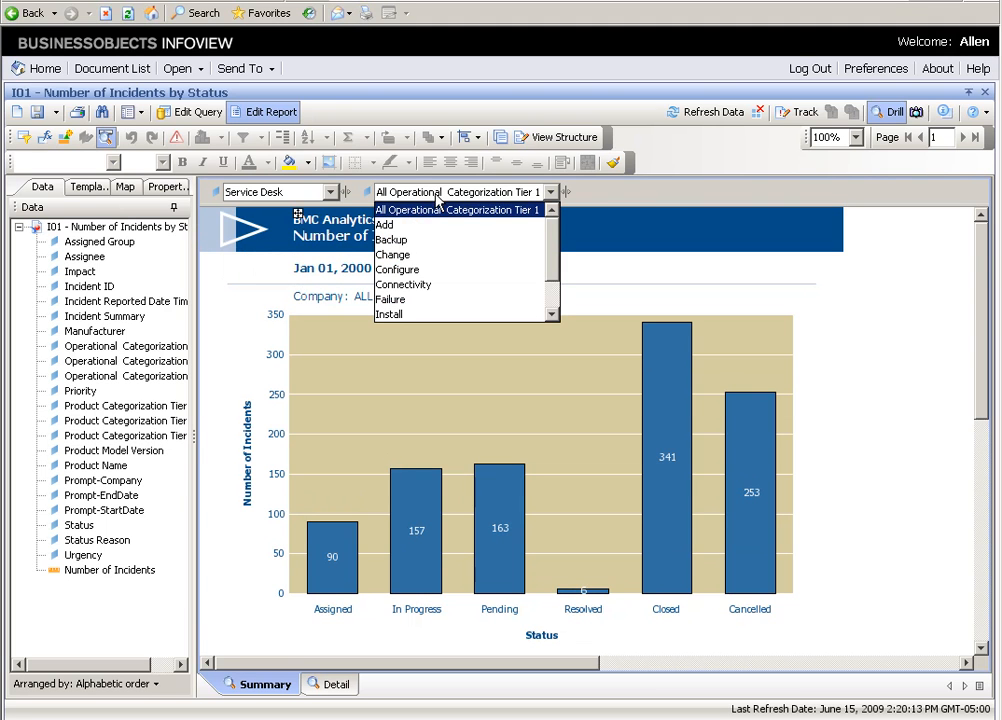
mouse_move(416, 300)
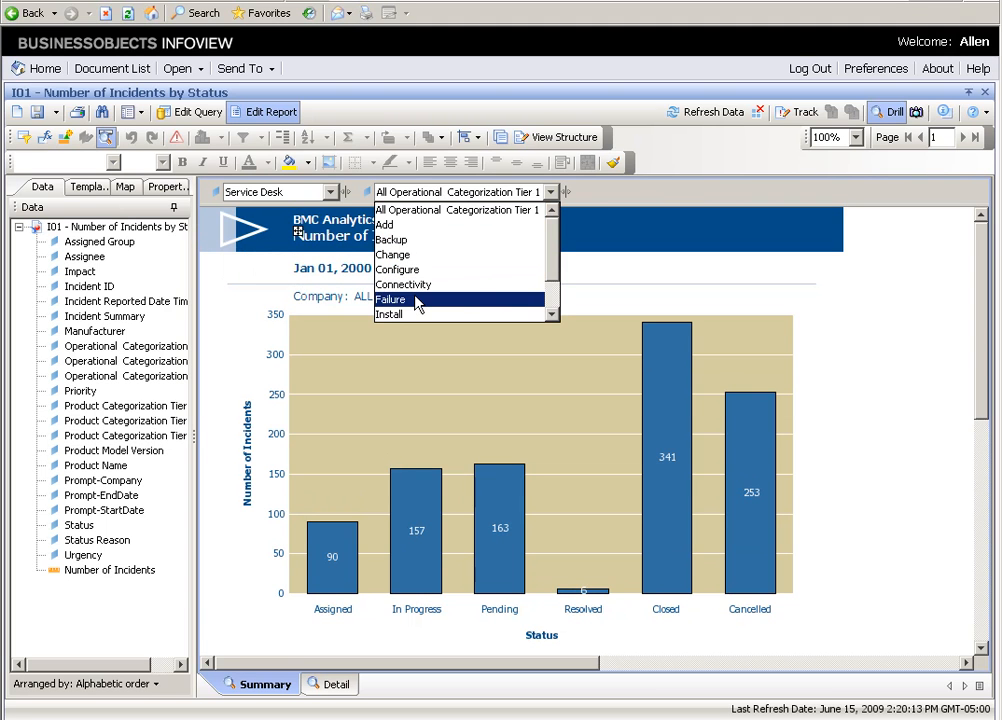
left_click(404, 300)
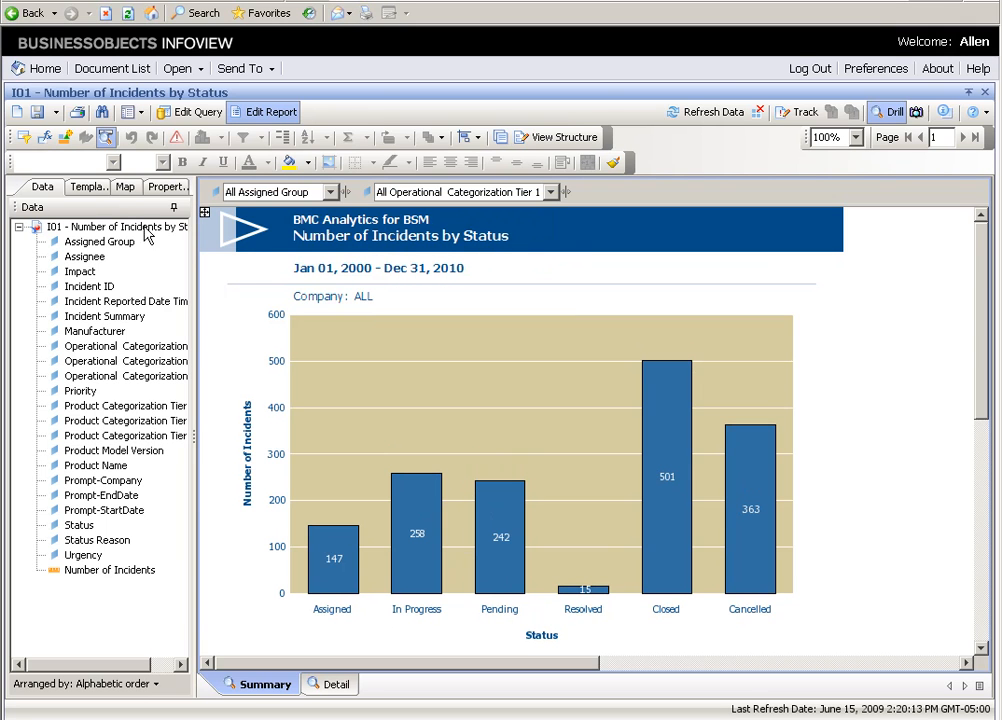
Section the report by Assigned Group and scroll through charts such as Backoffice Support and Change Management.
left_click(100, 256)
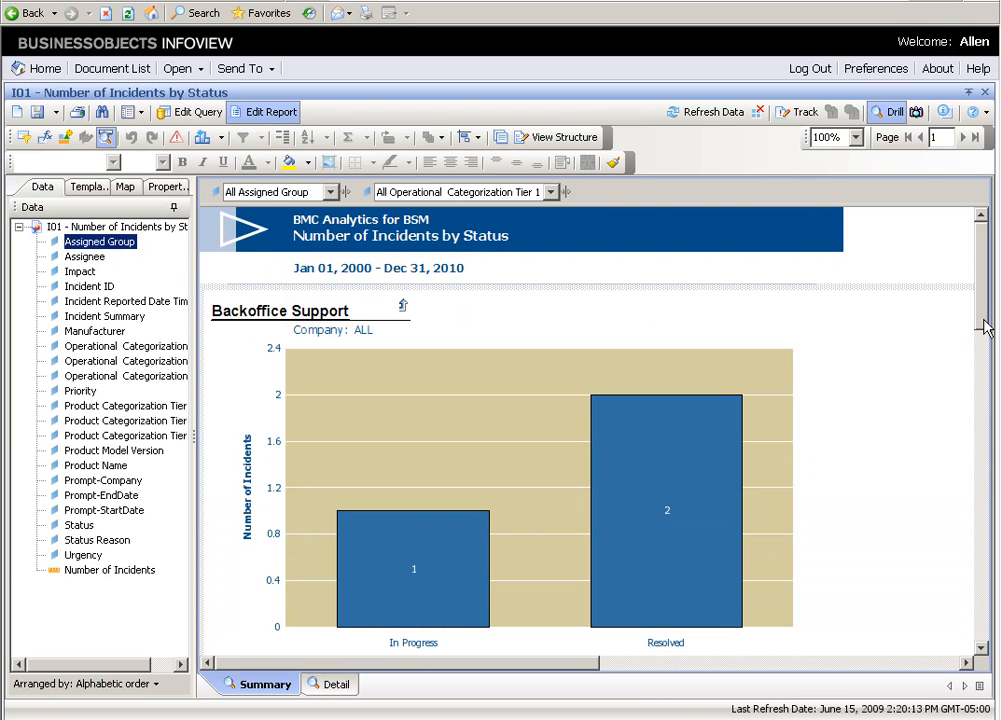
scroll("down", 3)
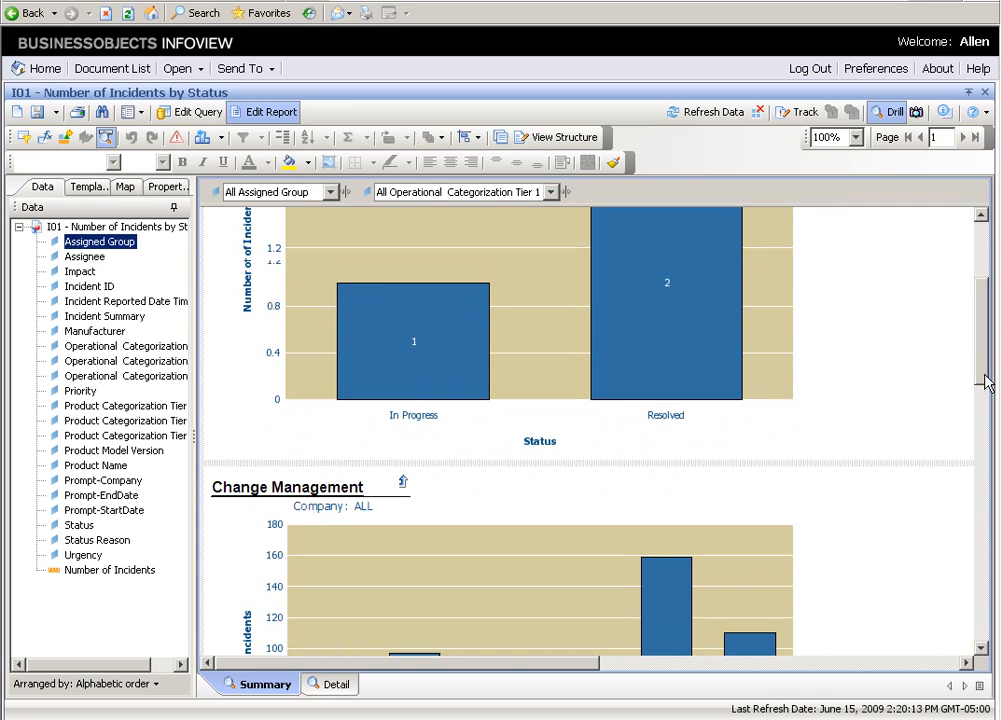
scroll("down", 3)
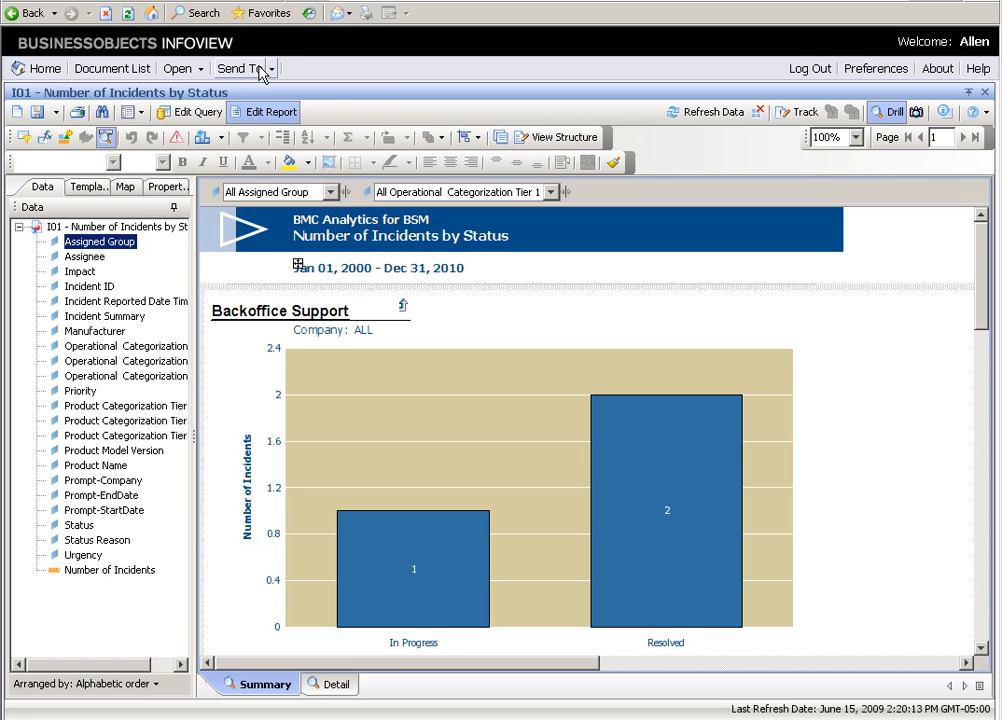
left_click(238, 68)
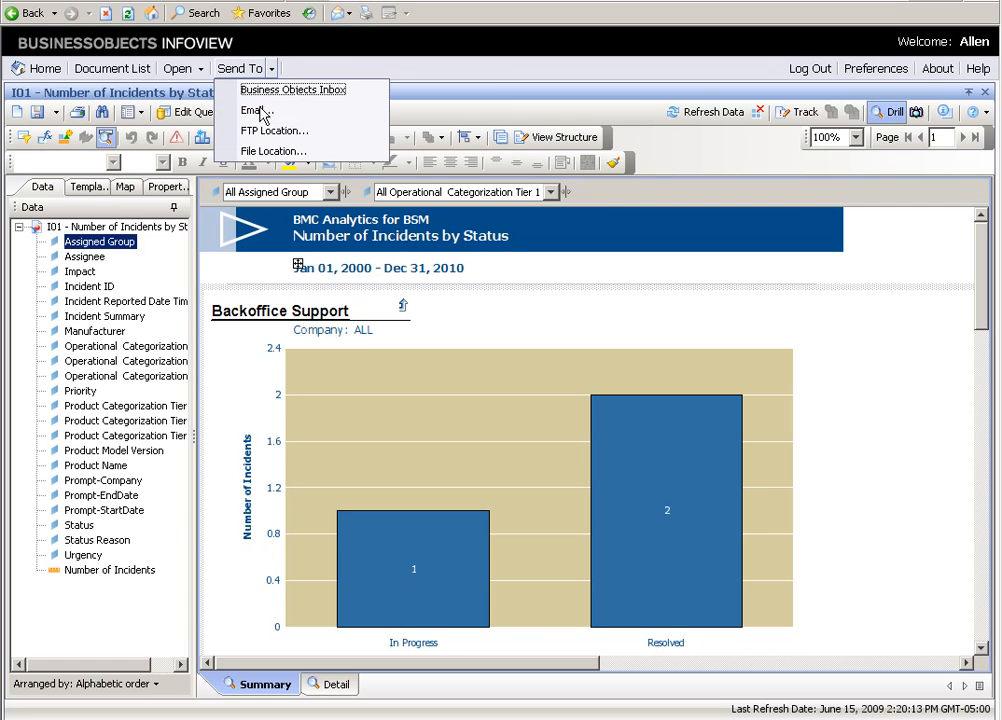
mouse_move(292, 96)
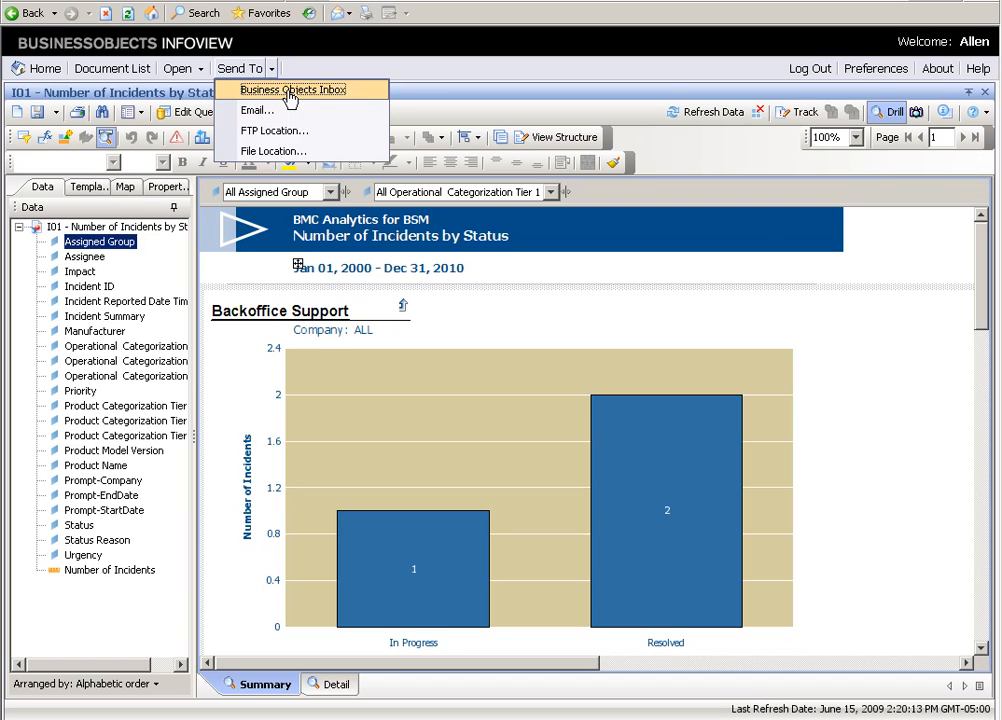
left_click(264, 68)
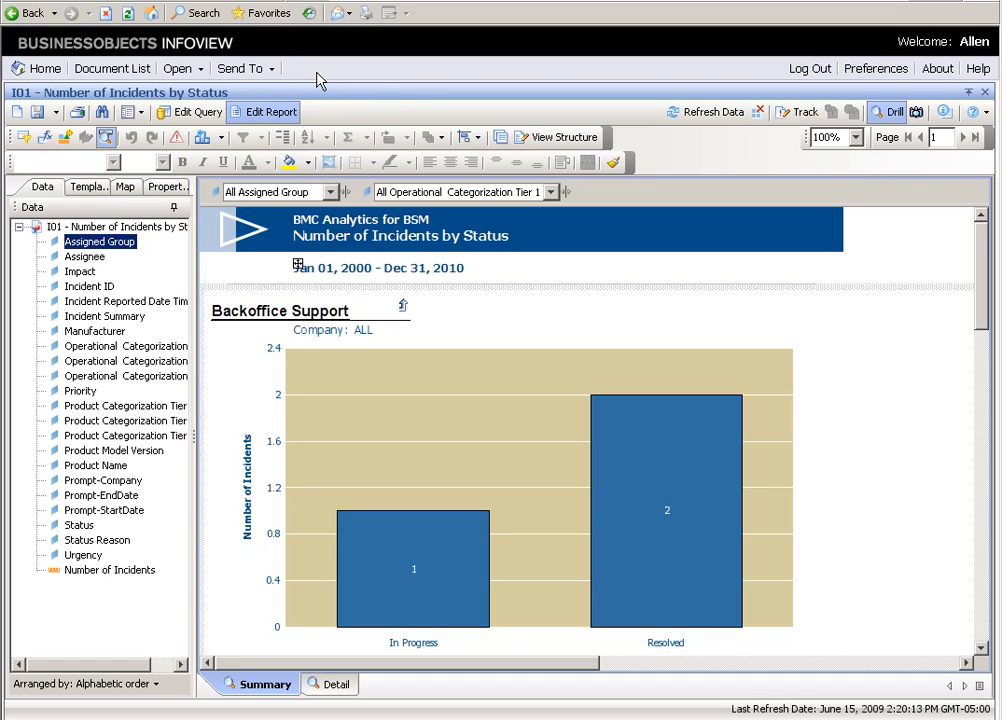